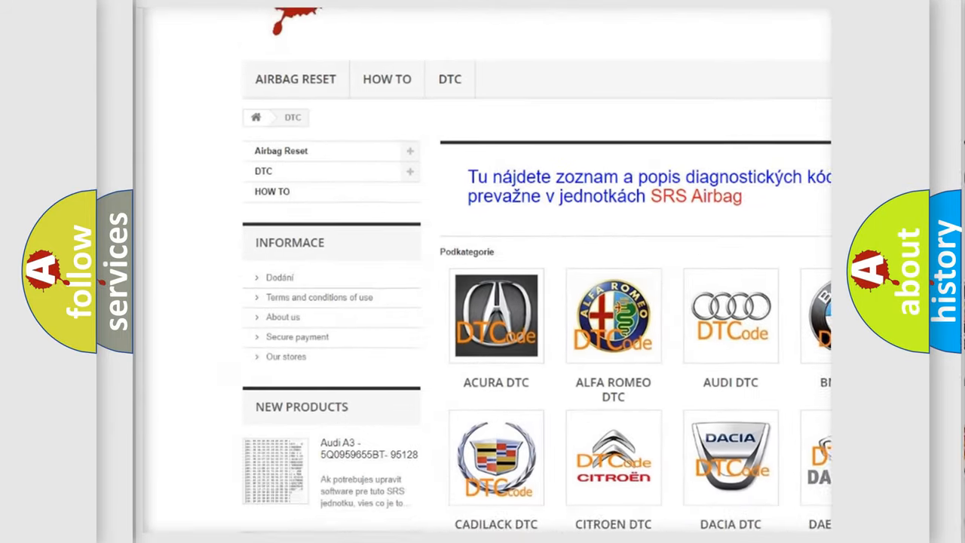
scroll("down", 3)
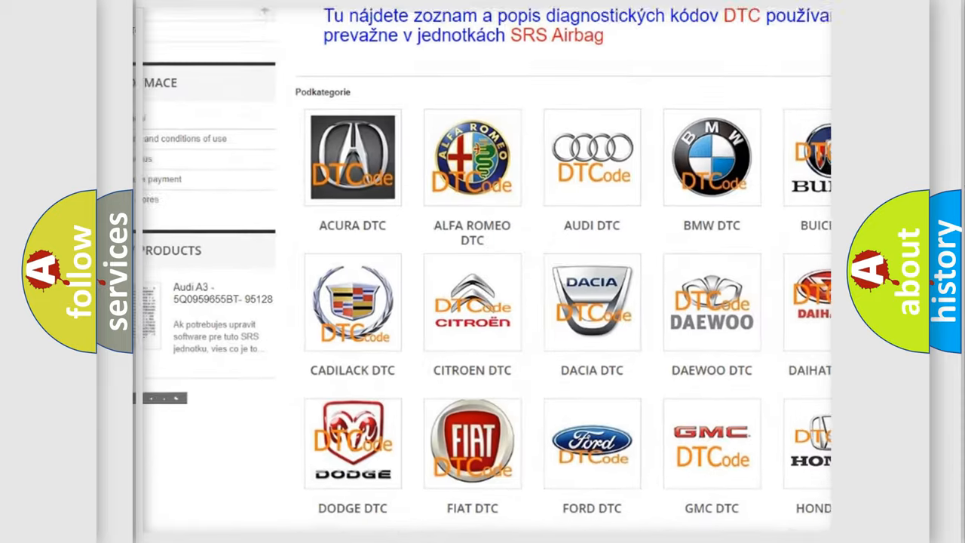
scroll("down", 3)
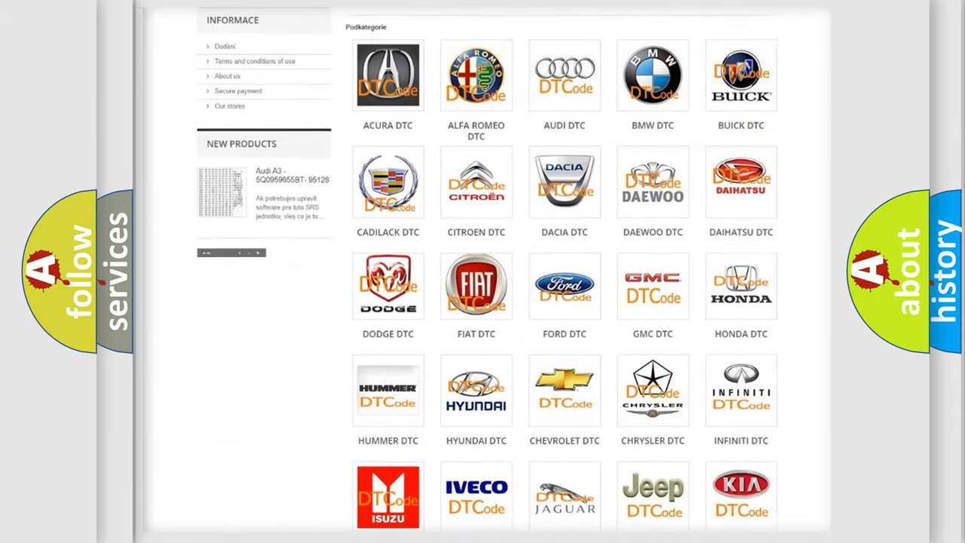
scroll("down", 3)
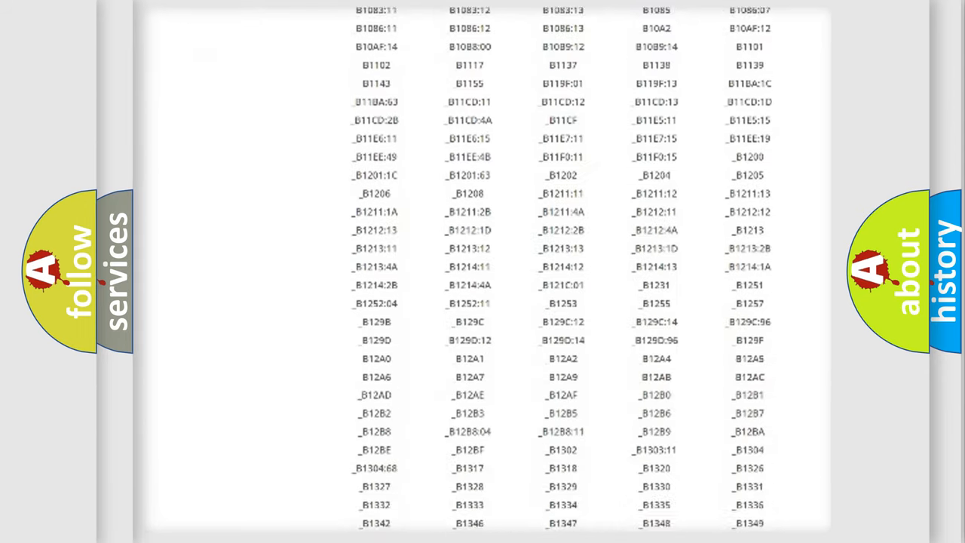
scroll("down", 3)
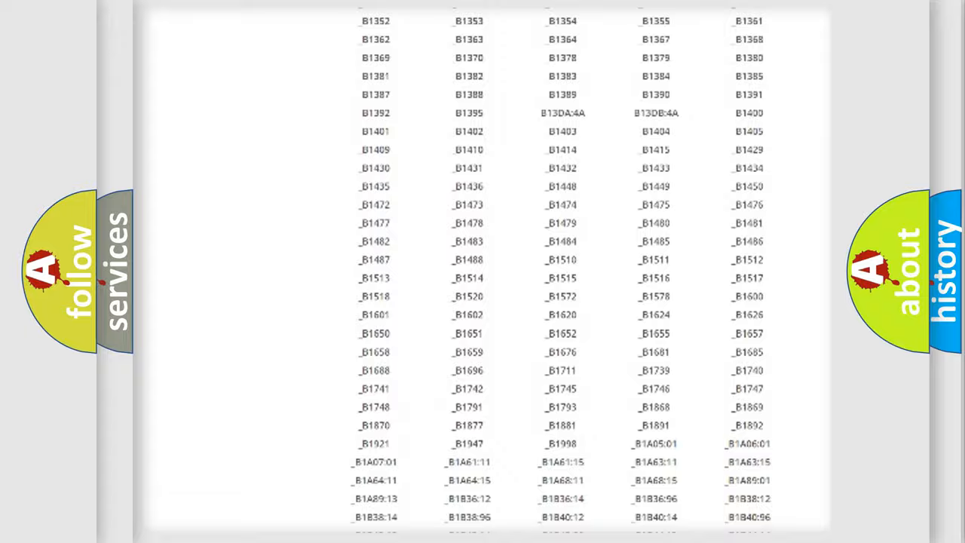